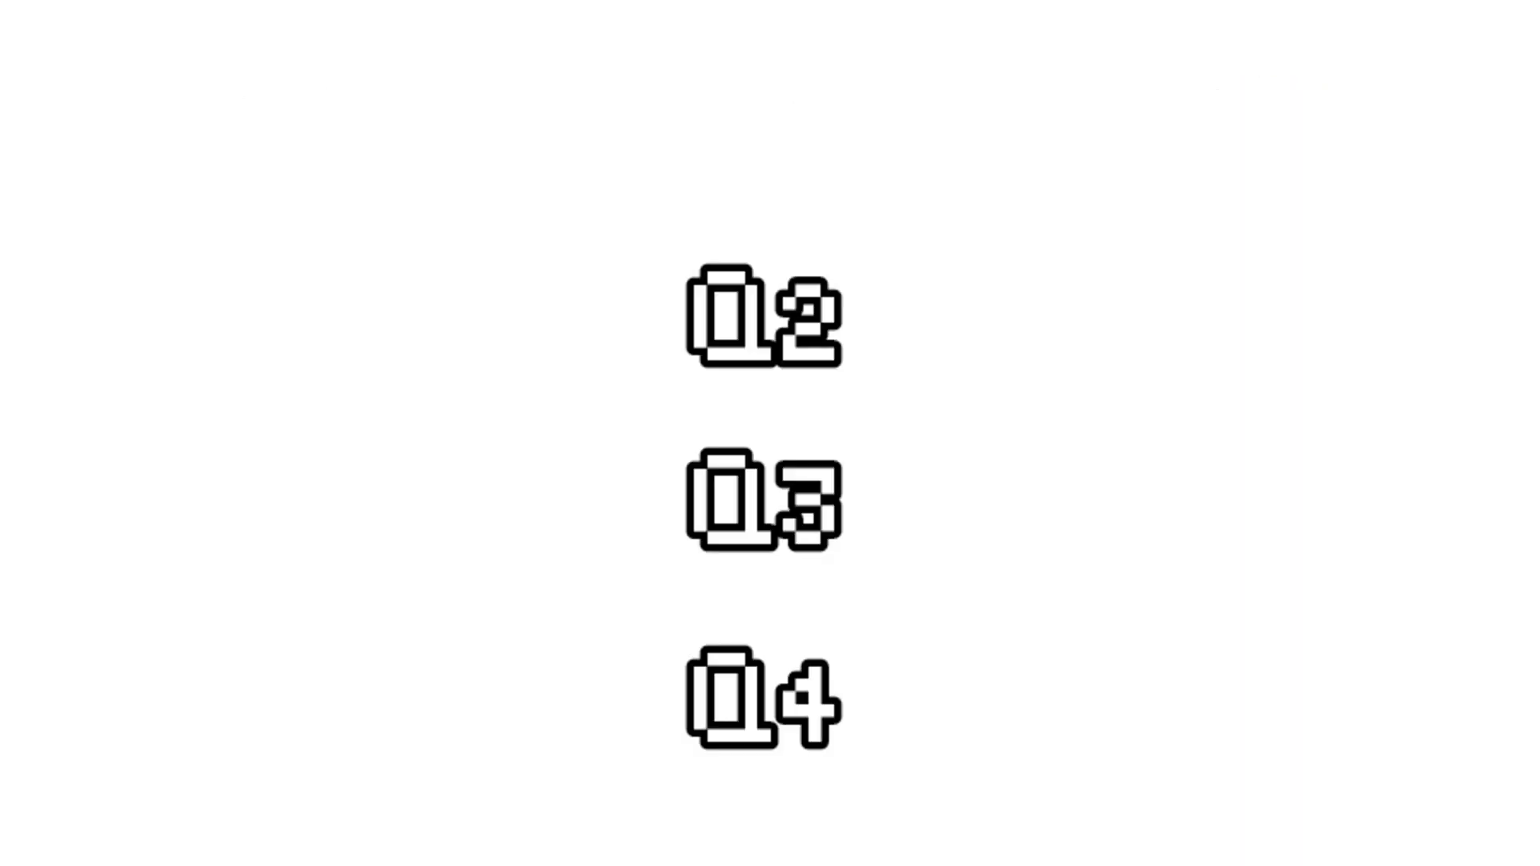
scroll("down", 3)
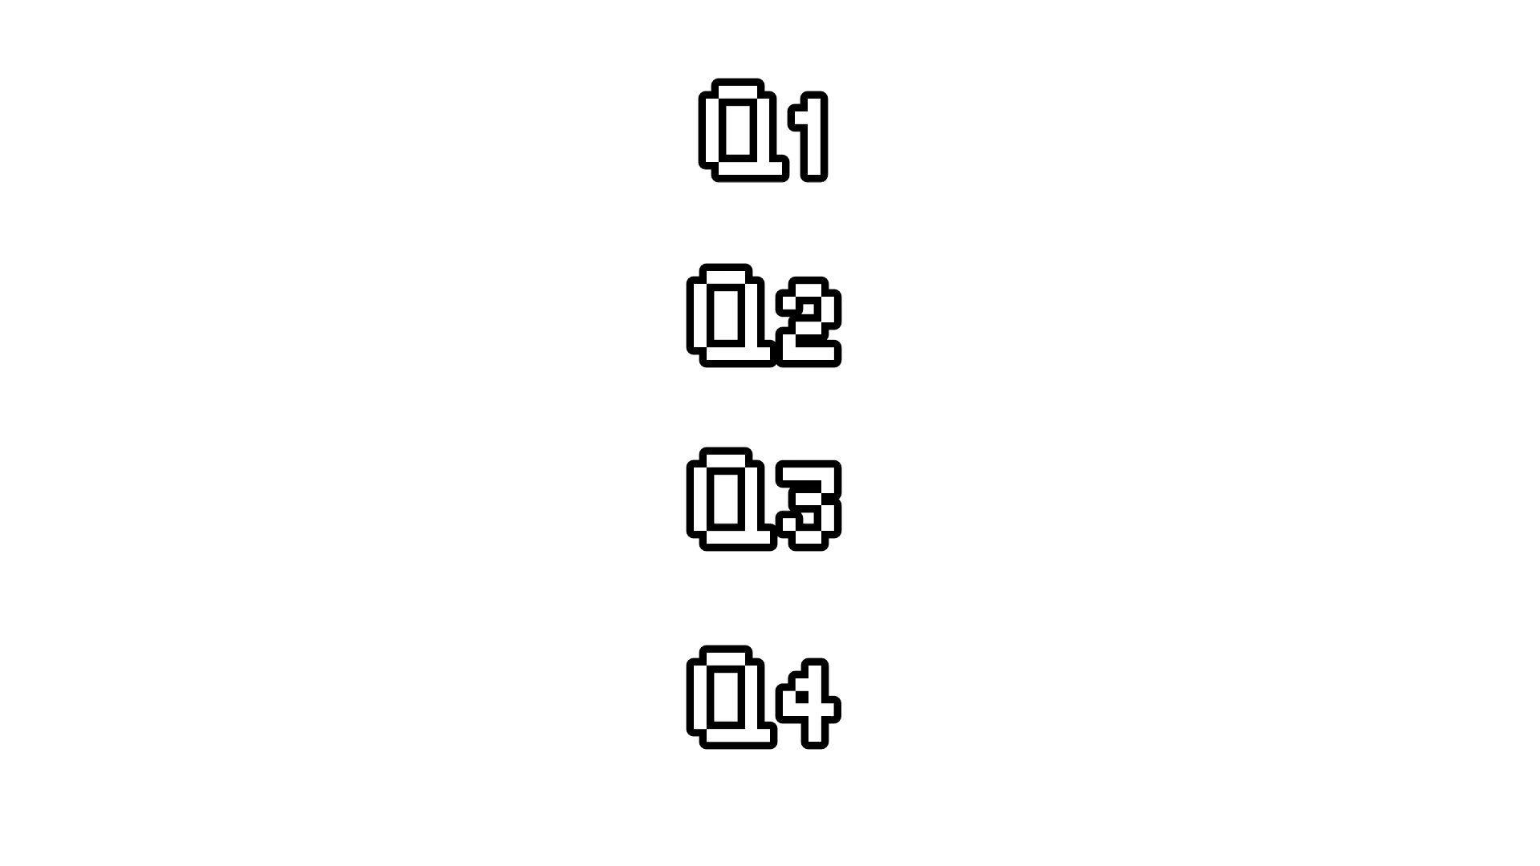